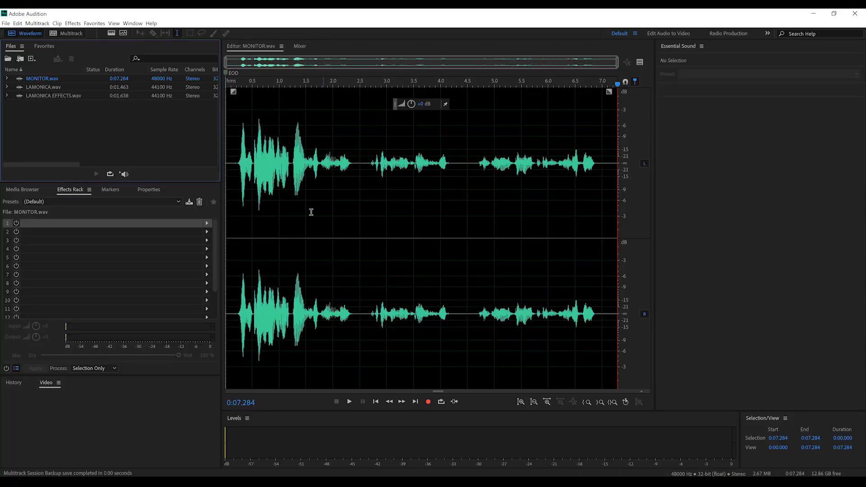
mouse_move(339, 156)
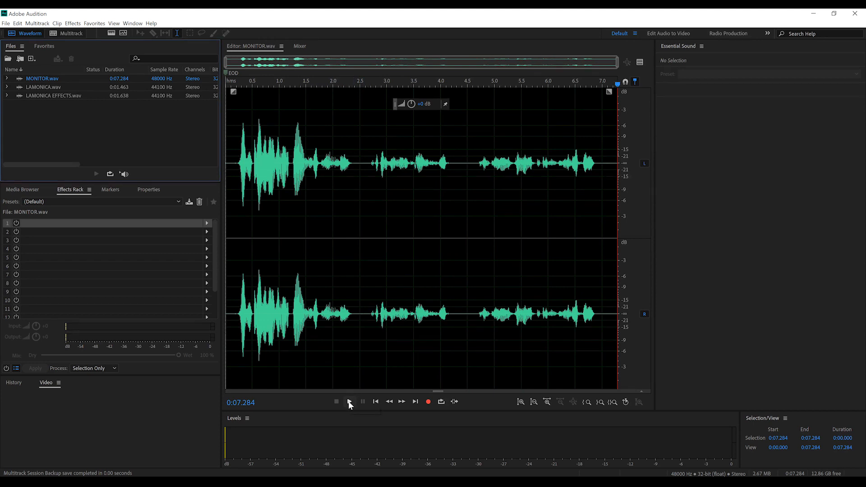
Play MONITOR.wav, then insert it into a new multitrack session named MONNY.
click(349, 401)
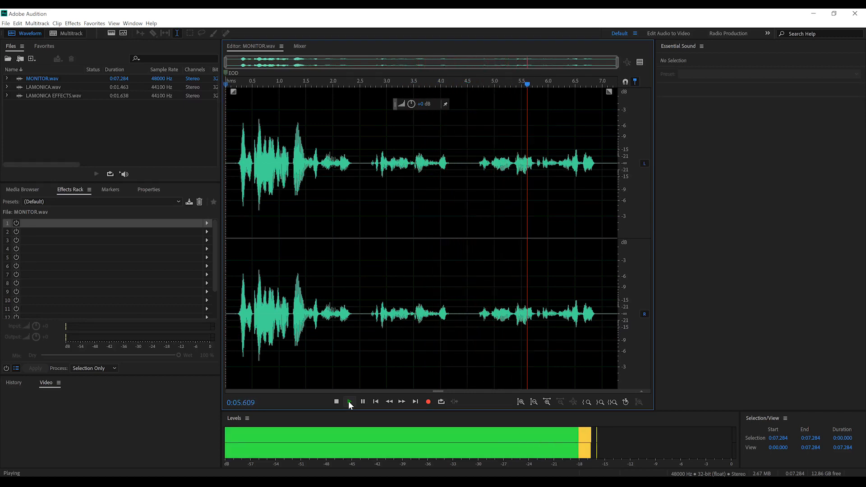
click(335, 402)
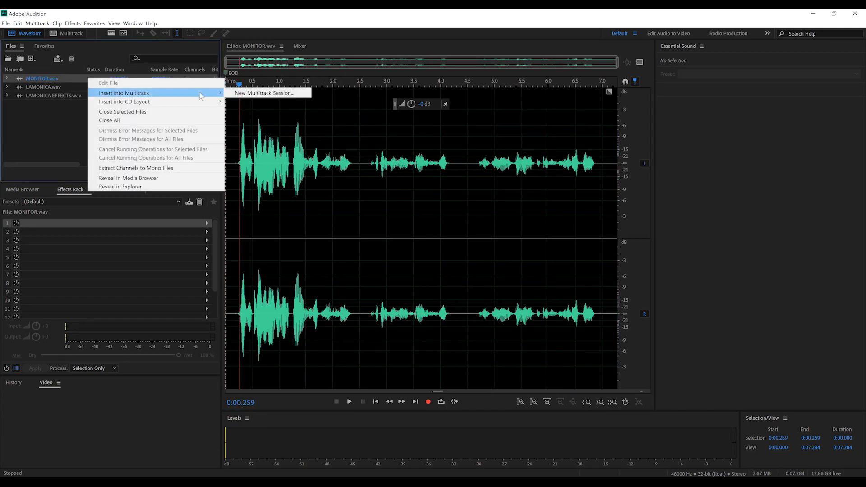
click(258, 92)
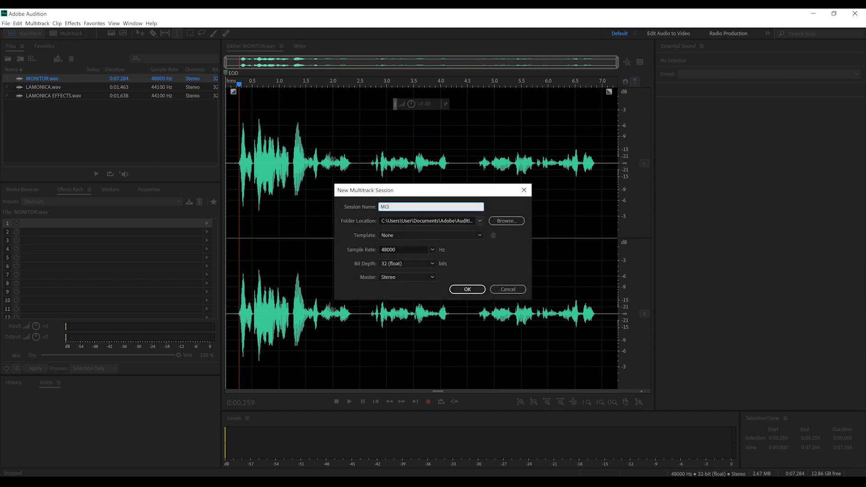
click(467, 289)
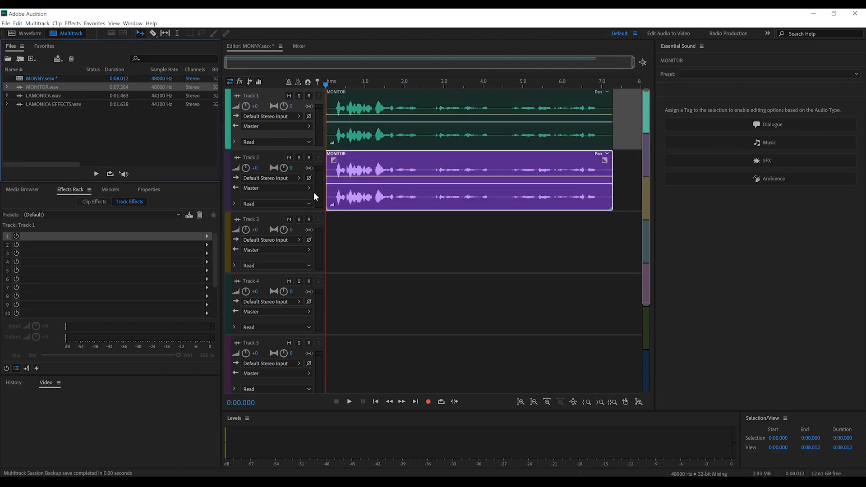
Add a Vocal Enhancer track effect to Track 1 in its Male mode.
click(343, 103)
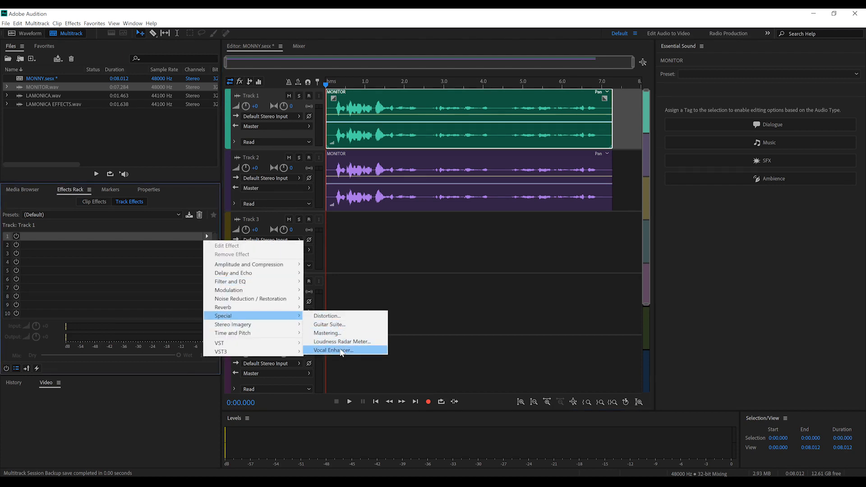
click(334, 351)
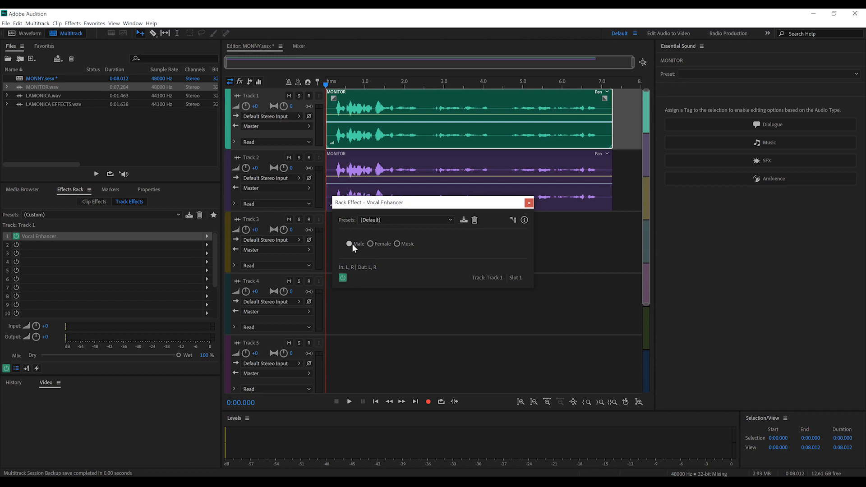
mouse_move(427, 236)
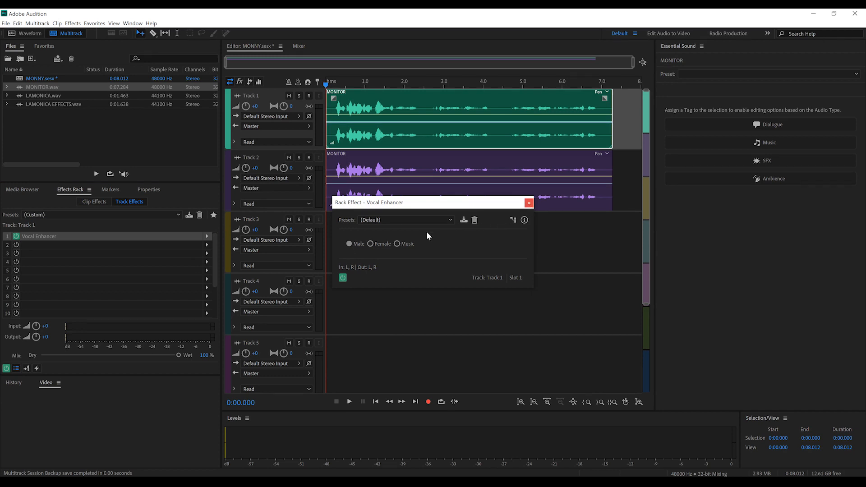
click(528, 202)
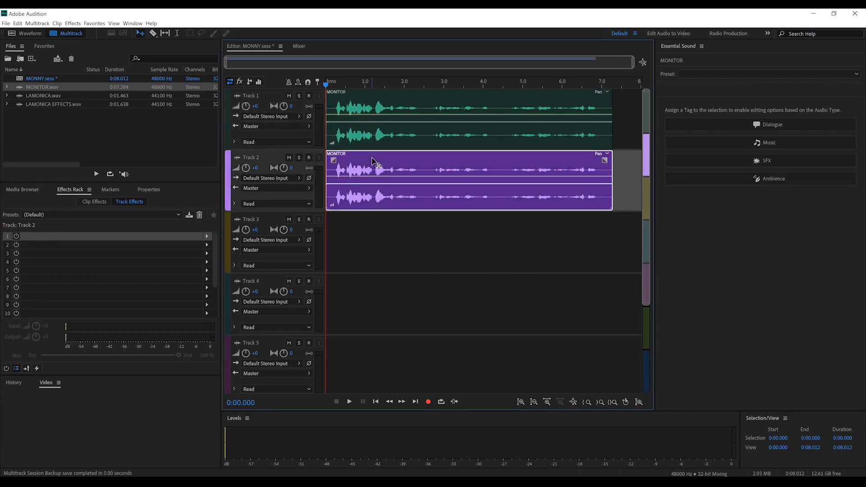
mouse_move(266, 189)
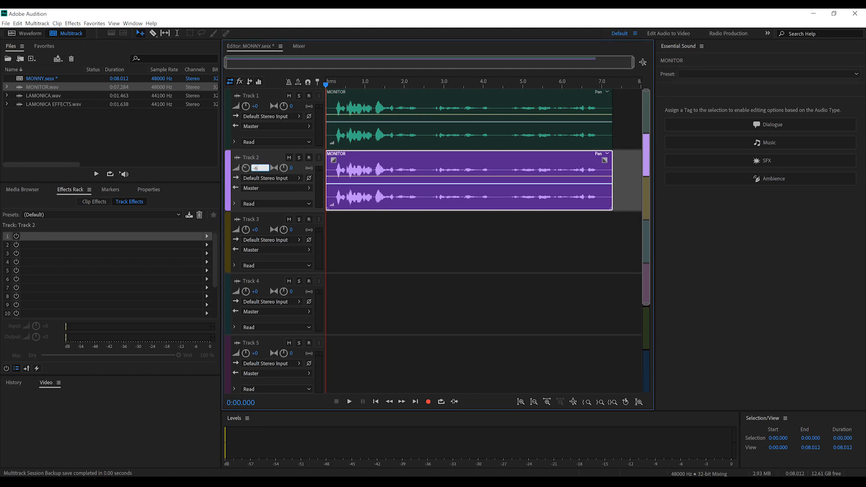
Set Track 2's header volume value to -6 dB.
click(256, 168)
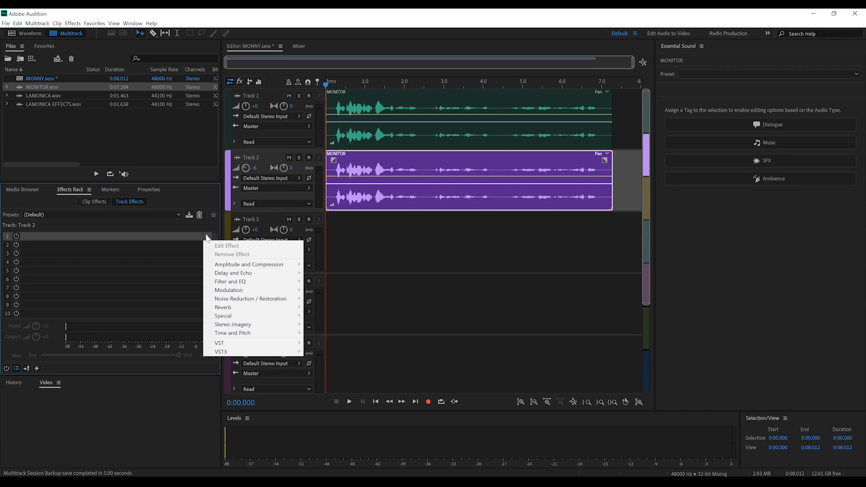
mouse_move(233, 332)
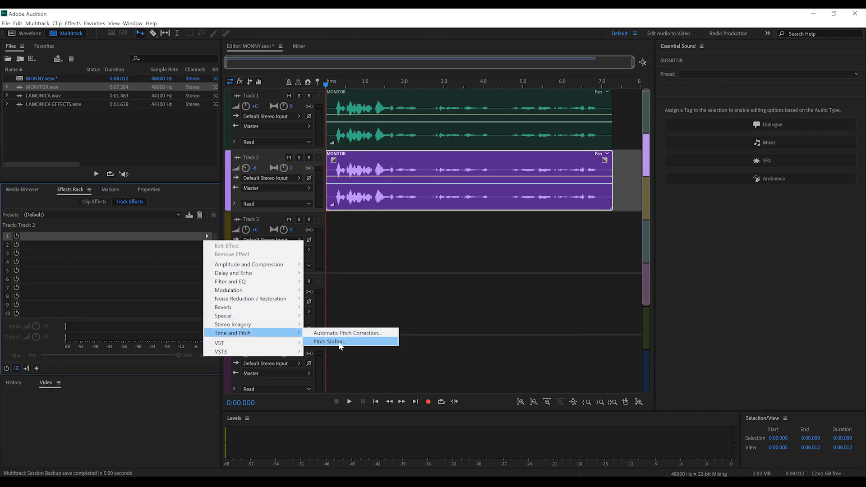
Put a Pitch Shifter in Track 2's first effect slot at -3 semitones.
click(329, 342)
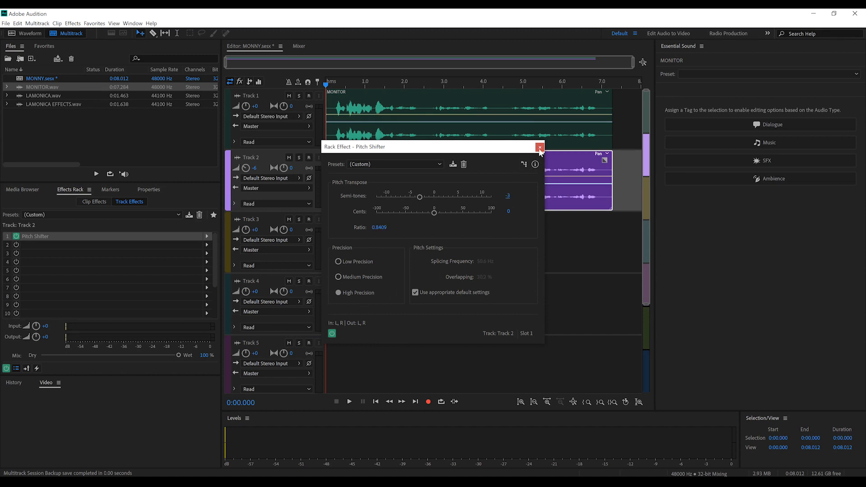
click(540, 147)
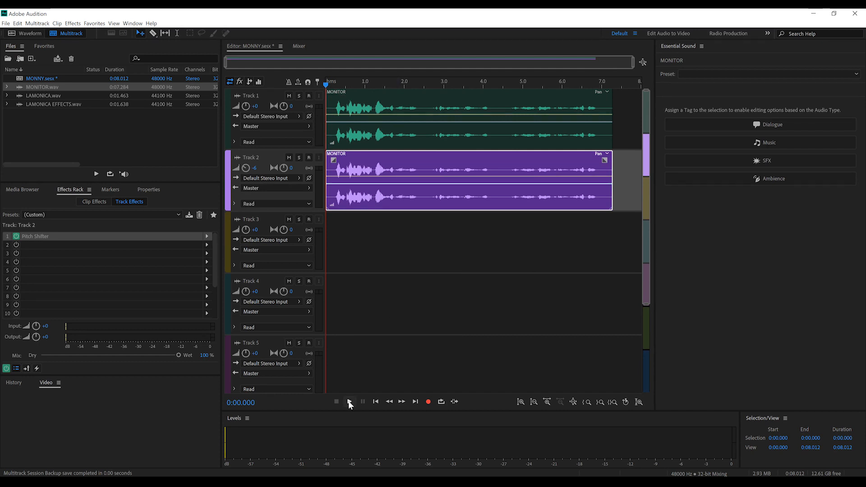
click(349, 401)
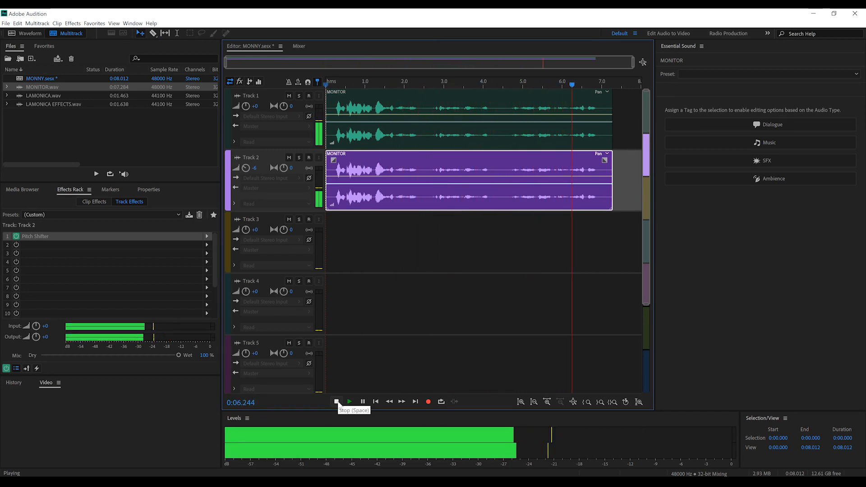
click(335, 401)
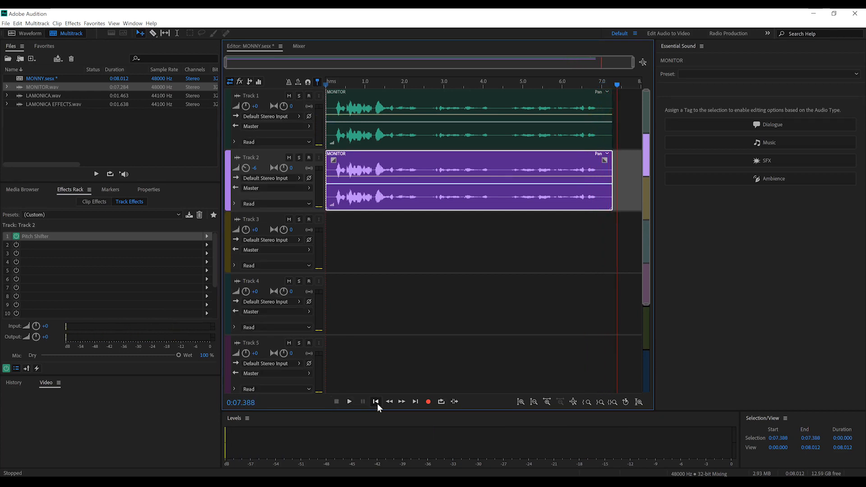
click(375, 402)
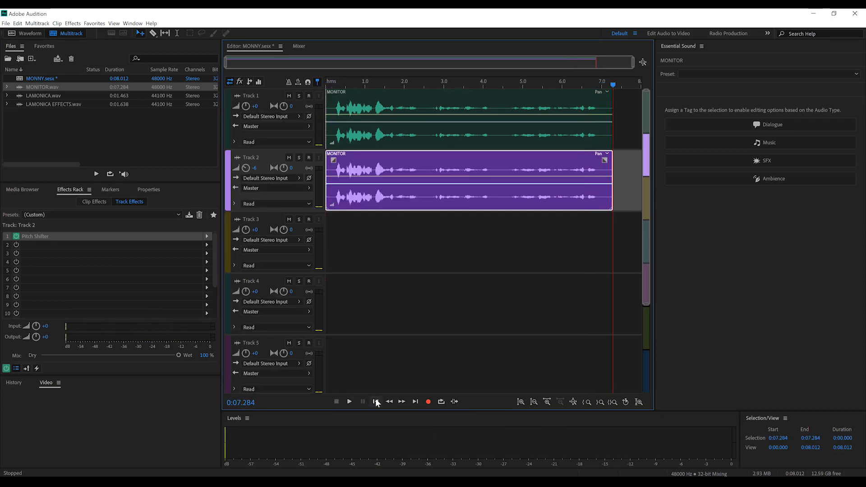
click(374, 401)
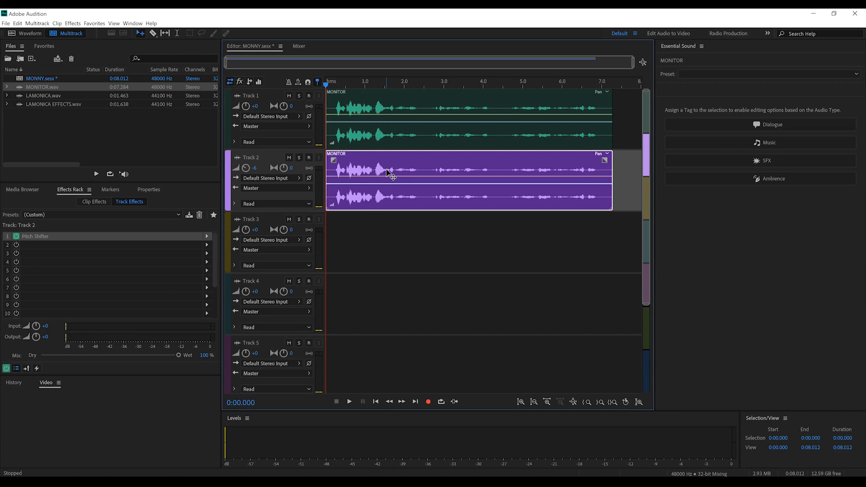
mouse_move(391, 175)
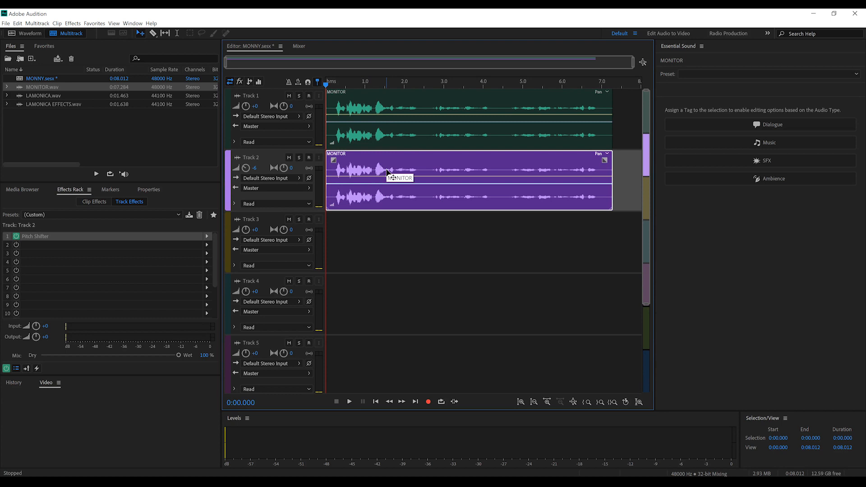
mouse_move(210, 252)
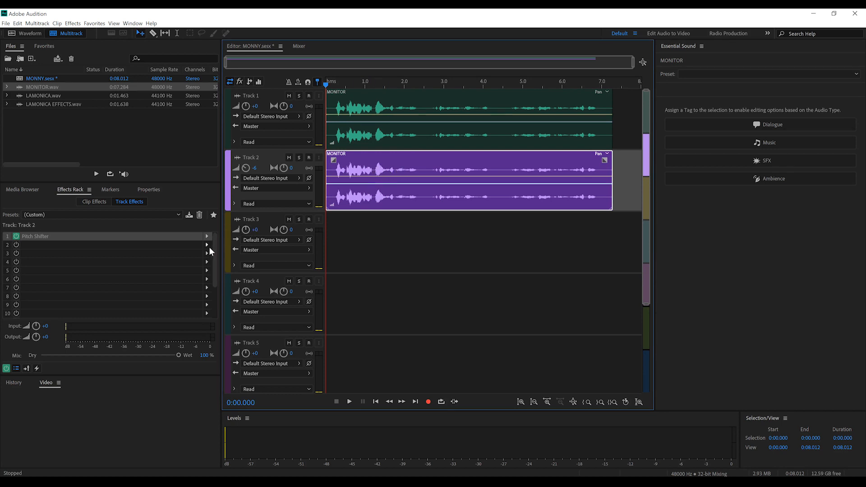
Add an FFT Filter to Track 2's second slot and apply the DEBASS low-boost preset.
click(208, 245)
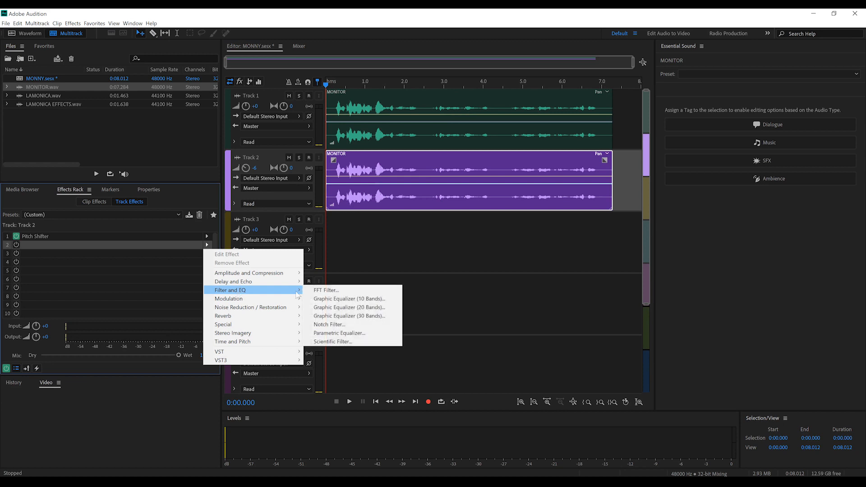
click(326, 290)
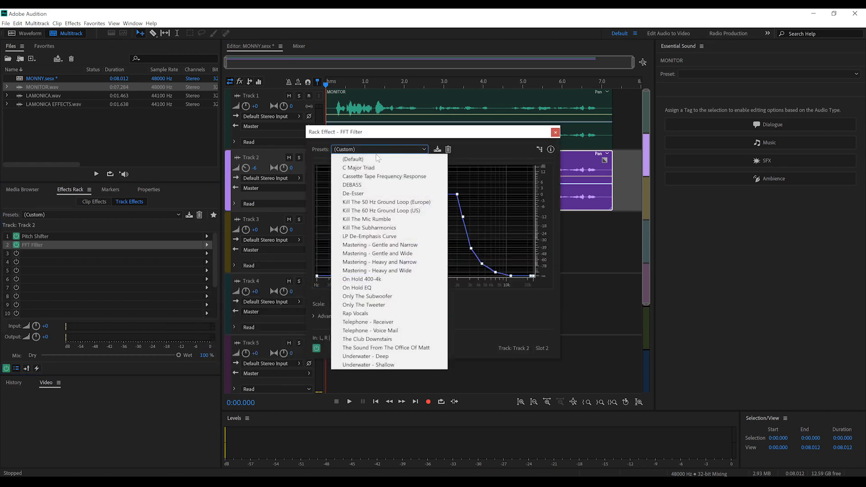
click(353, 159)
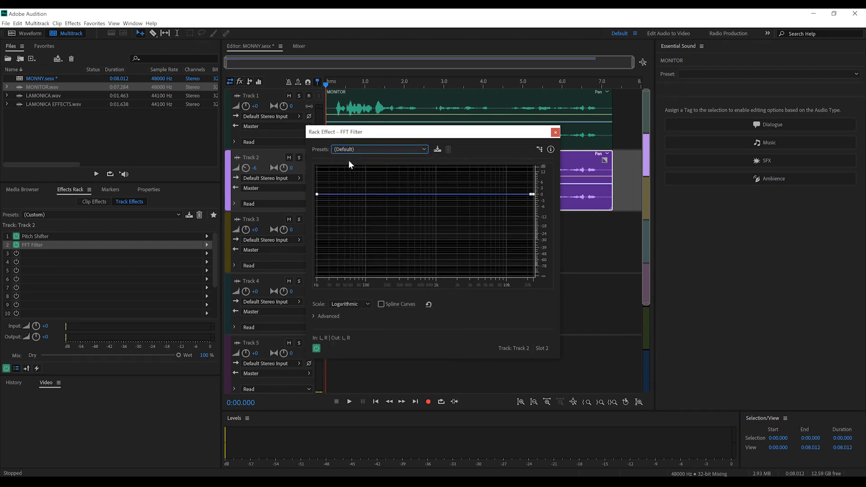
click(327, 194)
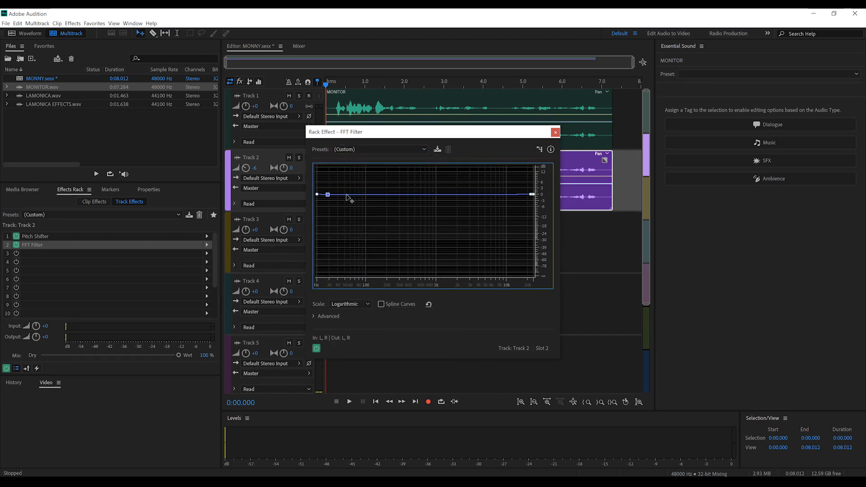
drag(328, 194, 336, 178)
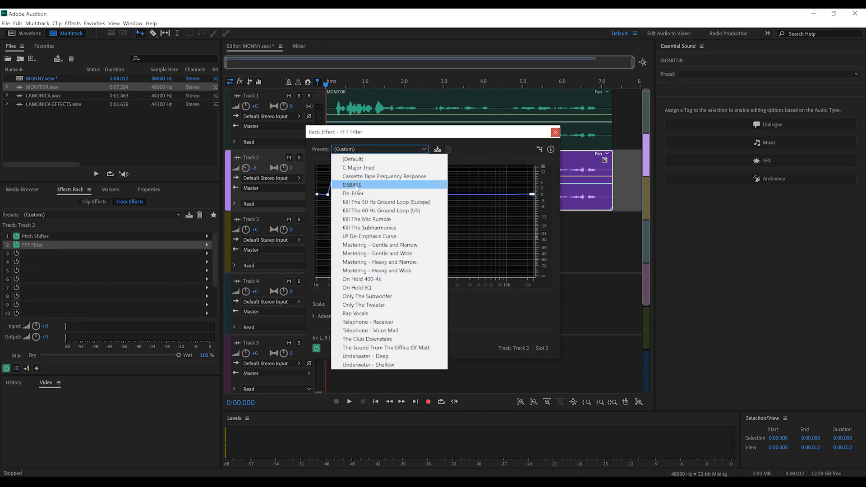
click(352, 185)
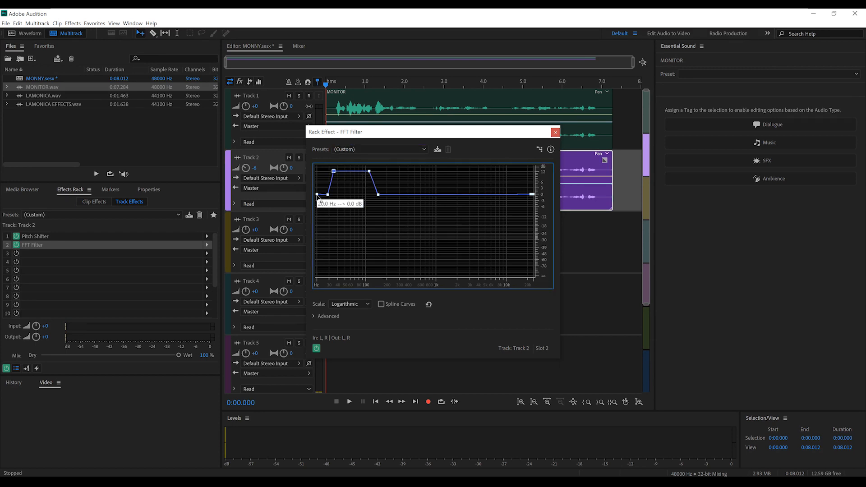
click(379, 150)
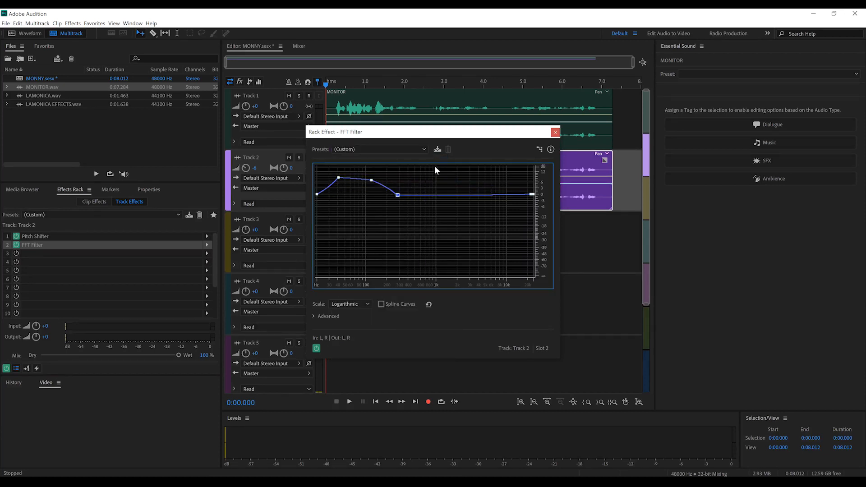
click(437, 149)
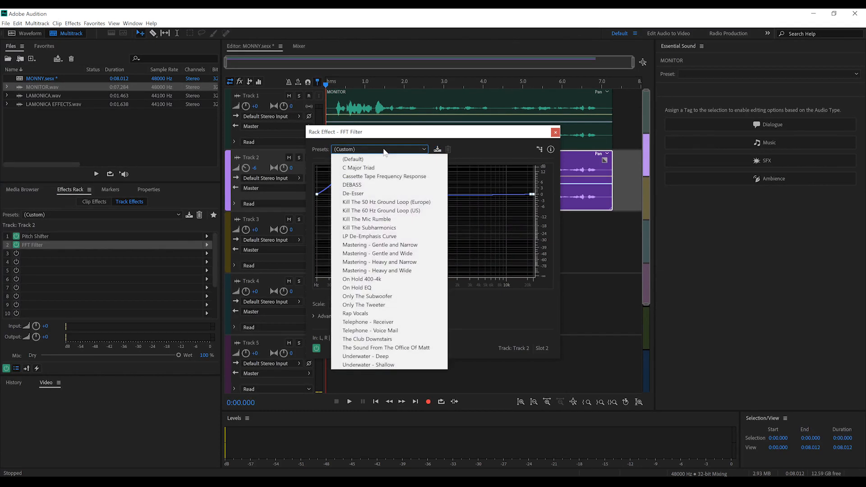
click(352, 184)
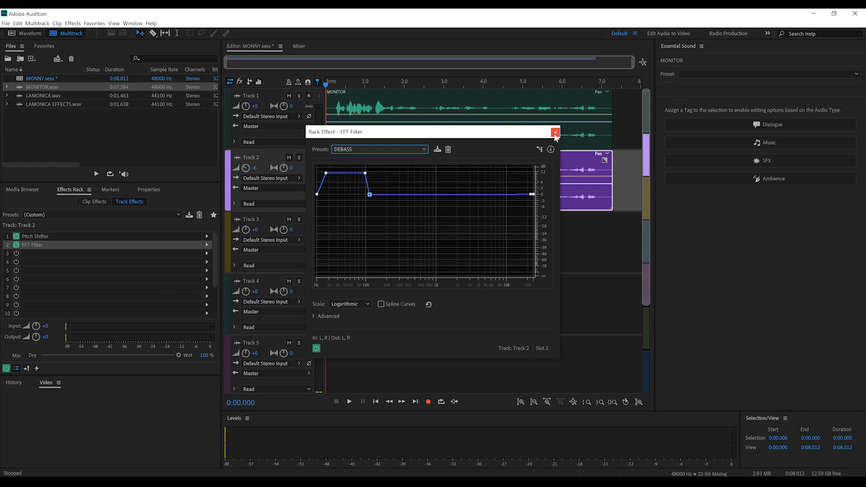
click(556, 132)
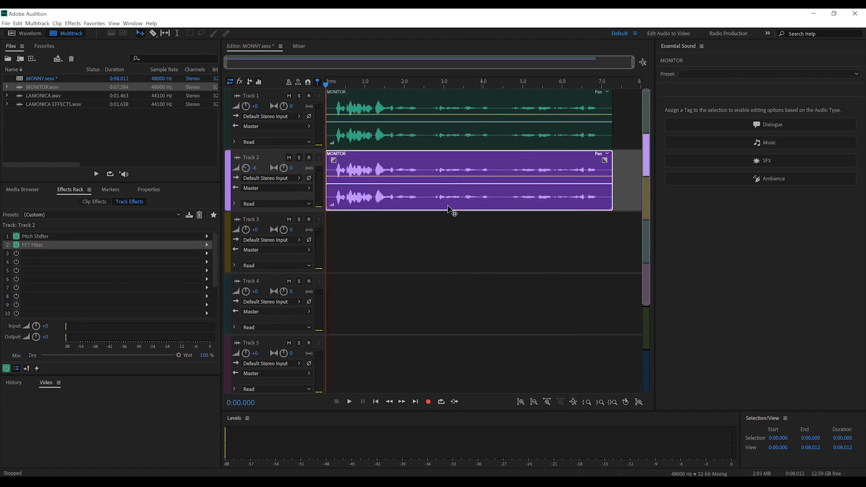
mouse_move(209, 250)
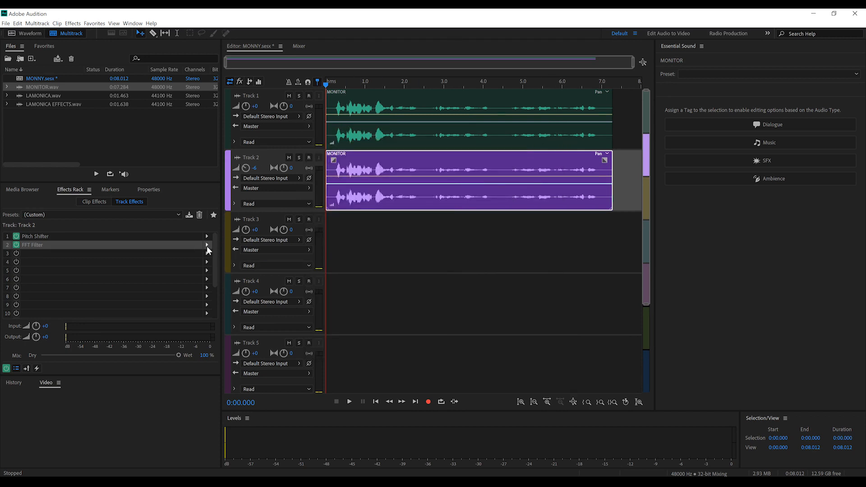
Add a Chorus to Track 2's third slot using the Subtle Vocal Chorus preset.
click(207, 253)
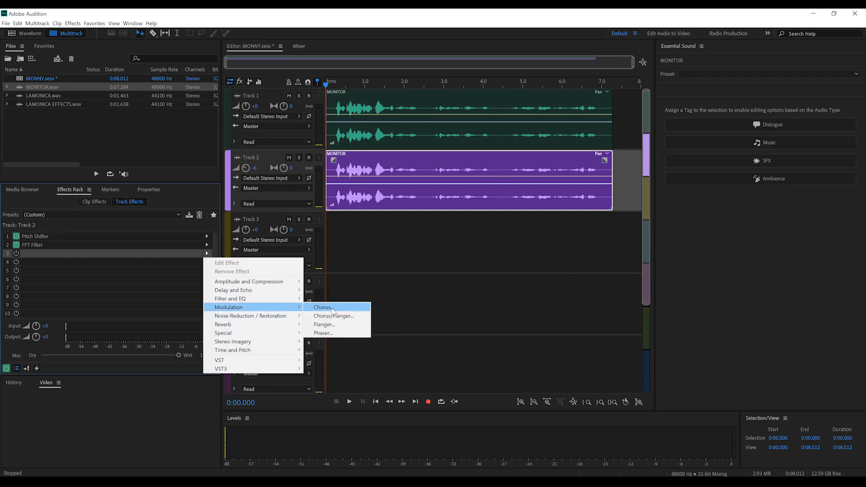
click(322, 308)
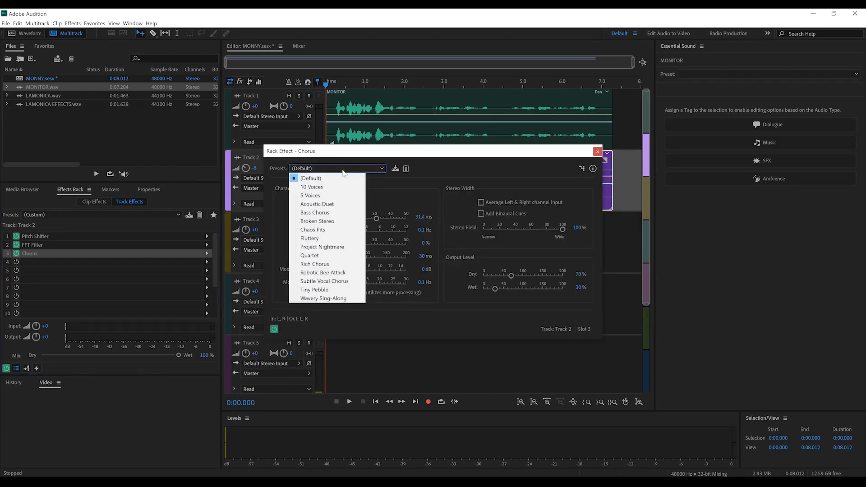
mouse_move(324, 281)
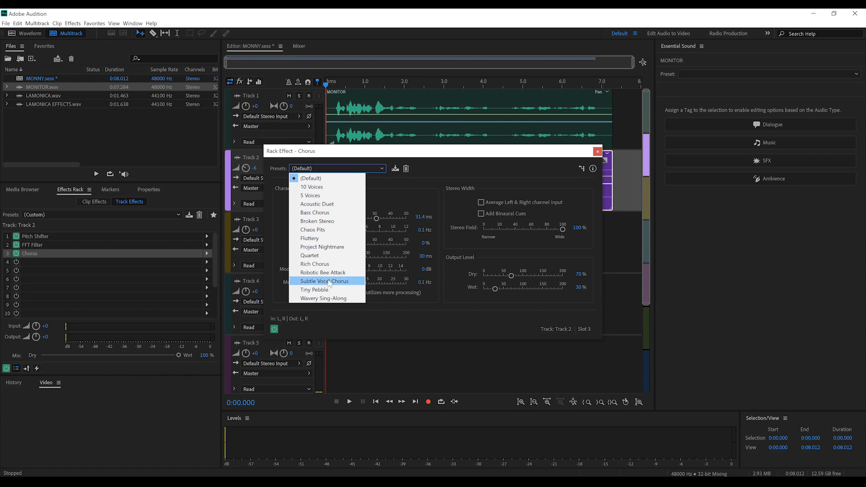
click(325, 281)
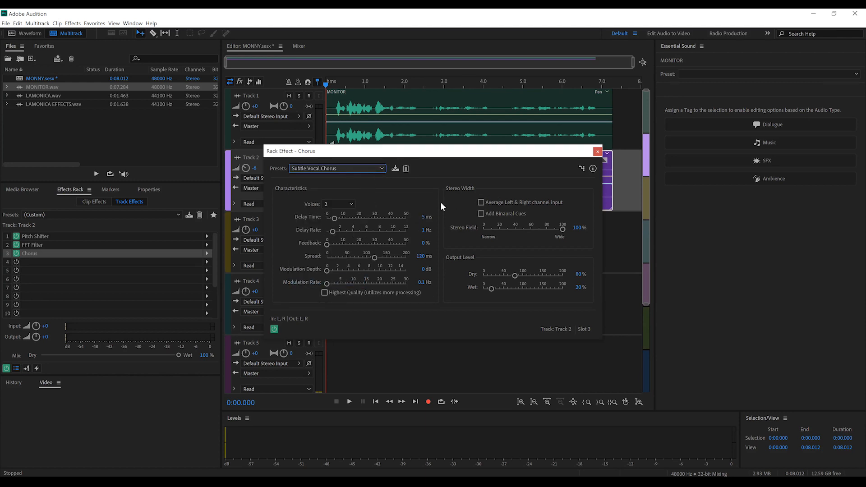
mouse_move(597, 153)
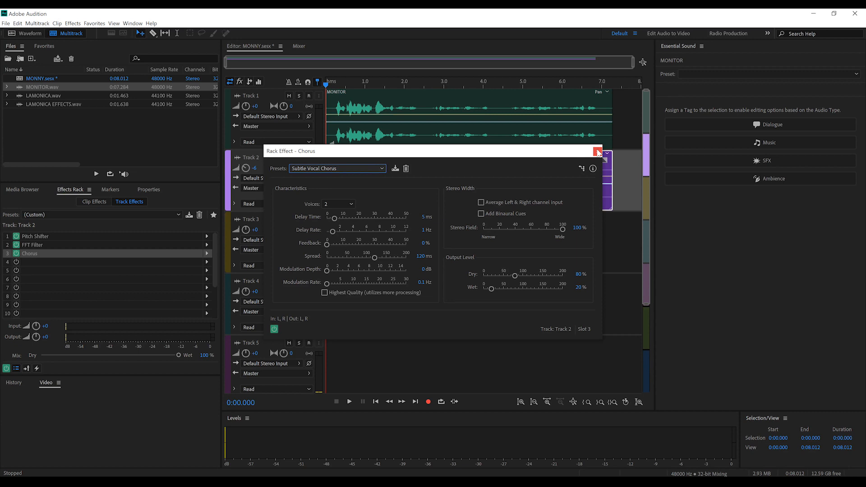
click(597, 151)
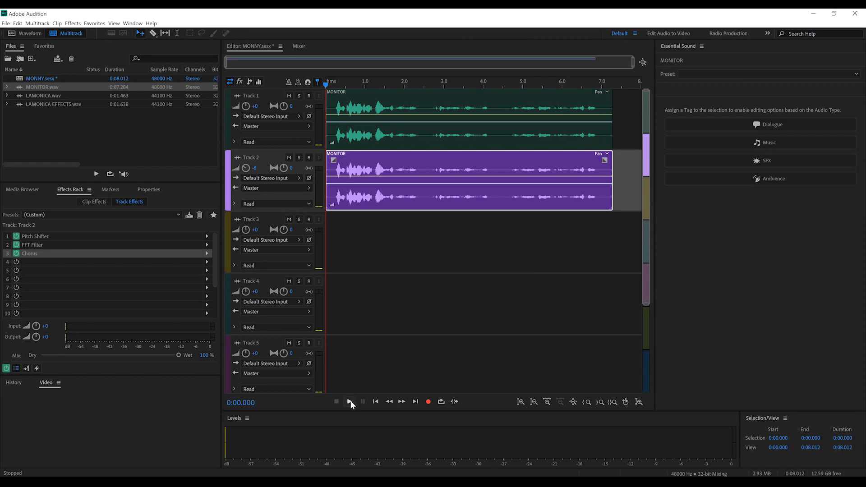
click(350, 401)
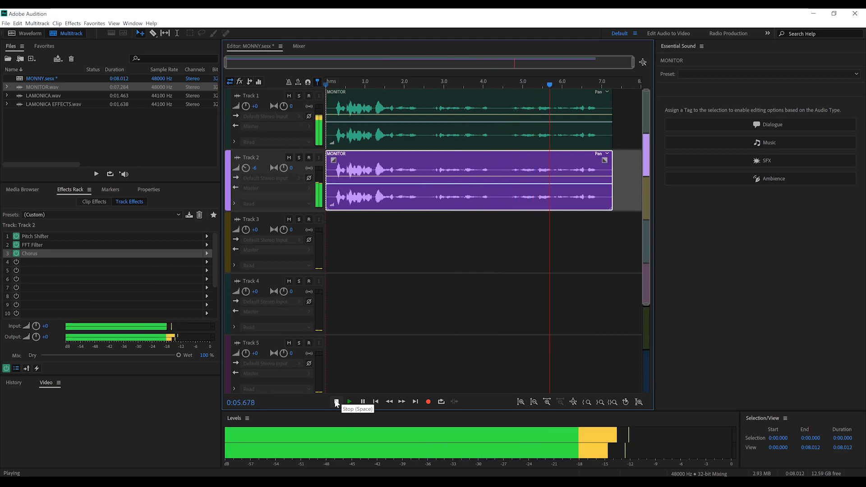
click(335, 401)
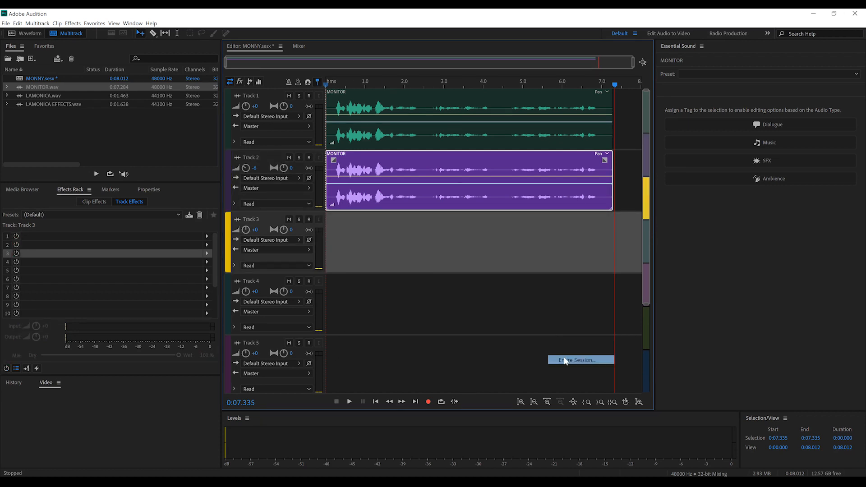
Export the entire session's mixdown to MONNY_mixdown.wav and play it back.
click(581, 359)
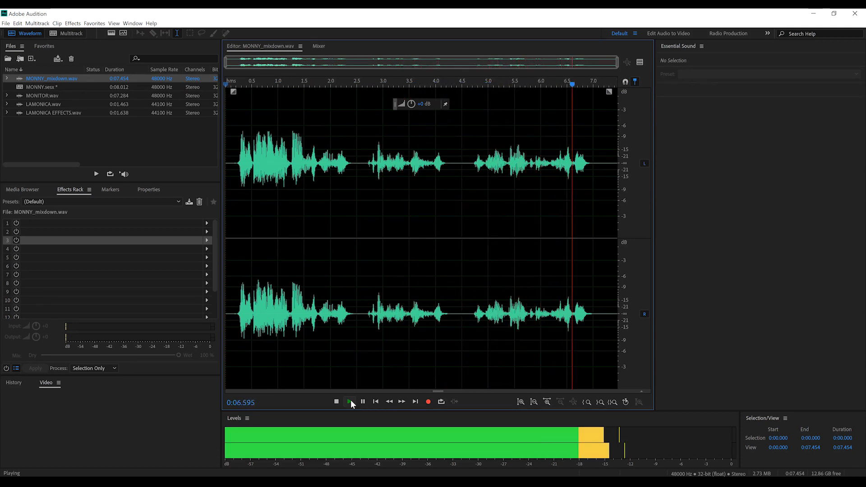
click(335, 402)
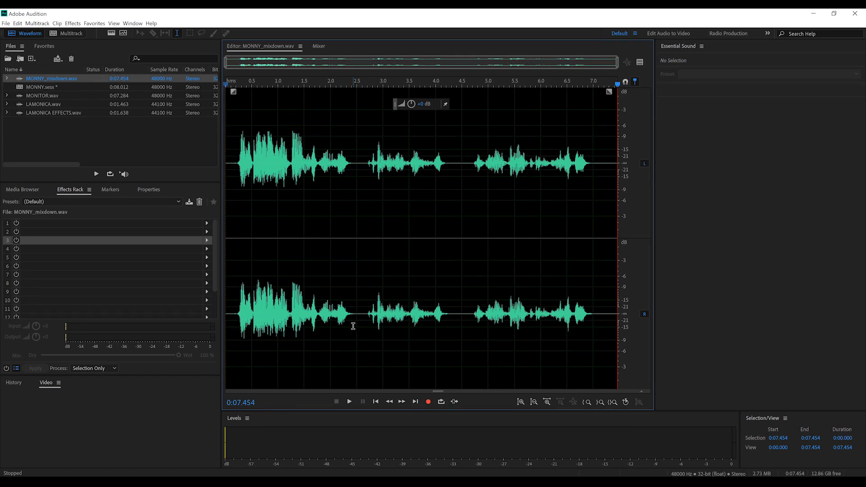
mouse_move(46, 108)
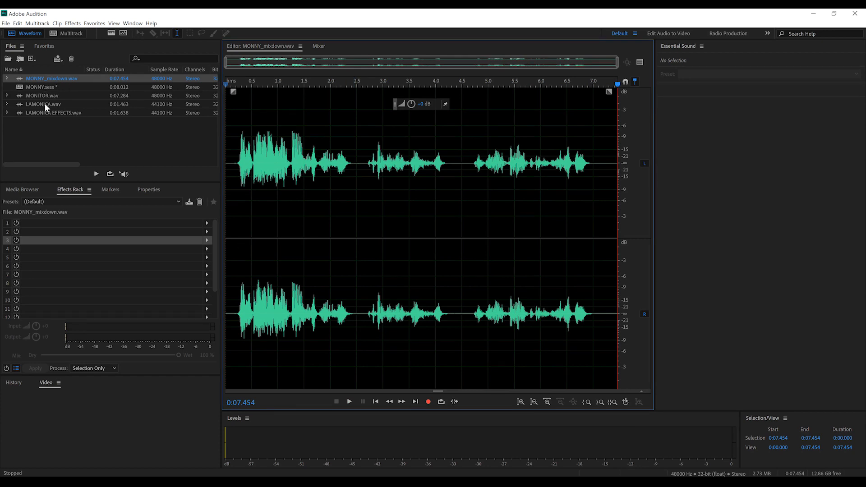
Open and play LAMONICA.wav, then play LAMONICA EFFECTS.wav.
double_click(43, 104)
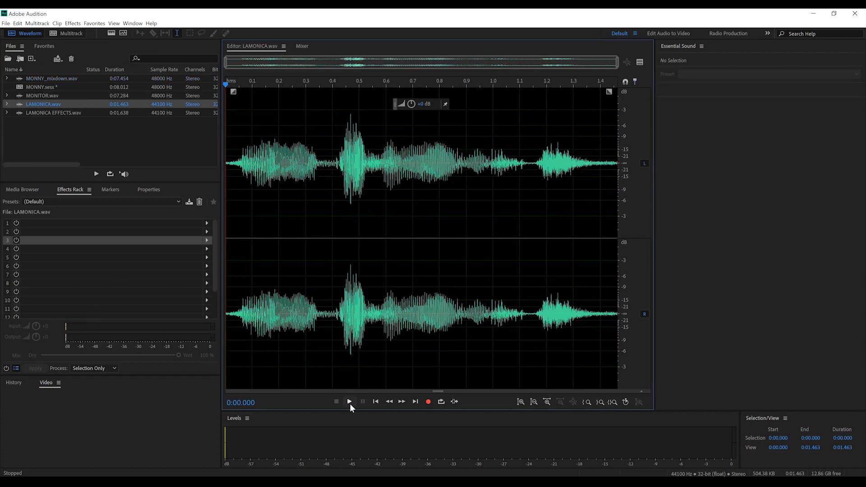
click(350, 401)
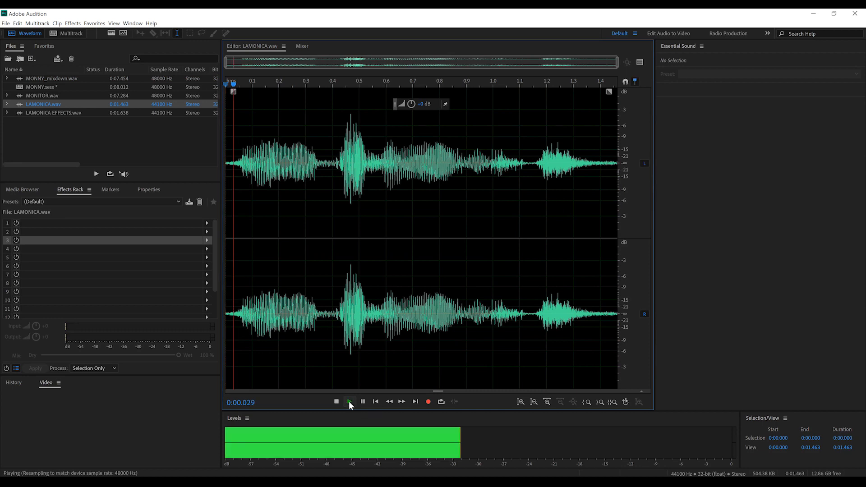
click(336, 401)
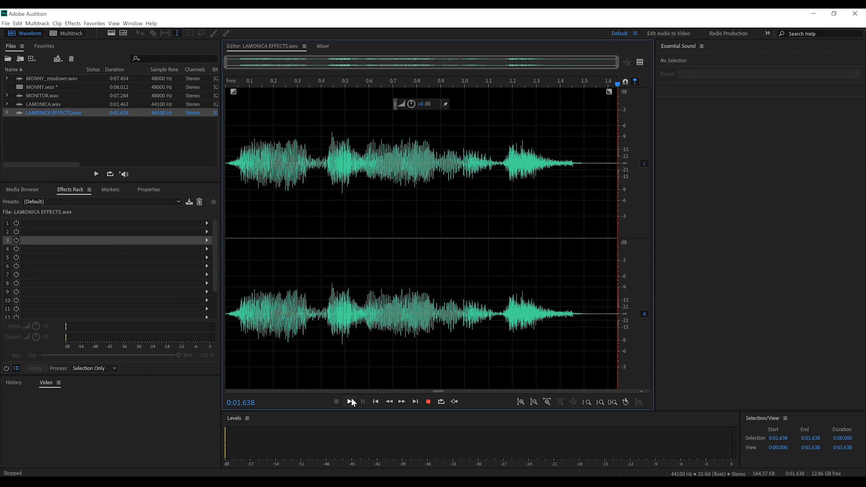
click(349, 401)
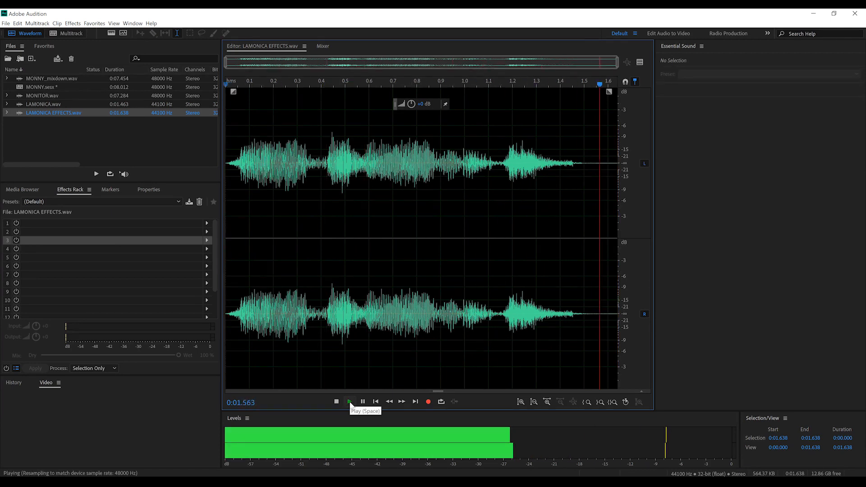
click(335, 401)
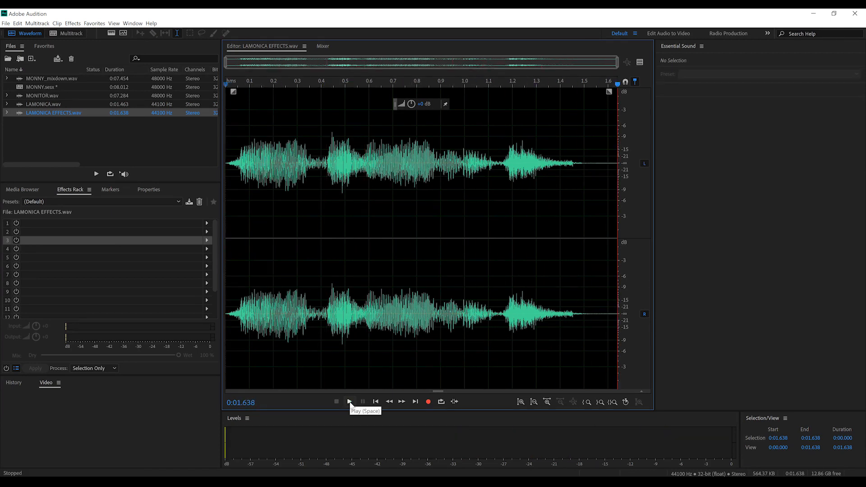